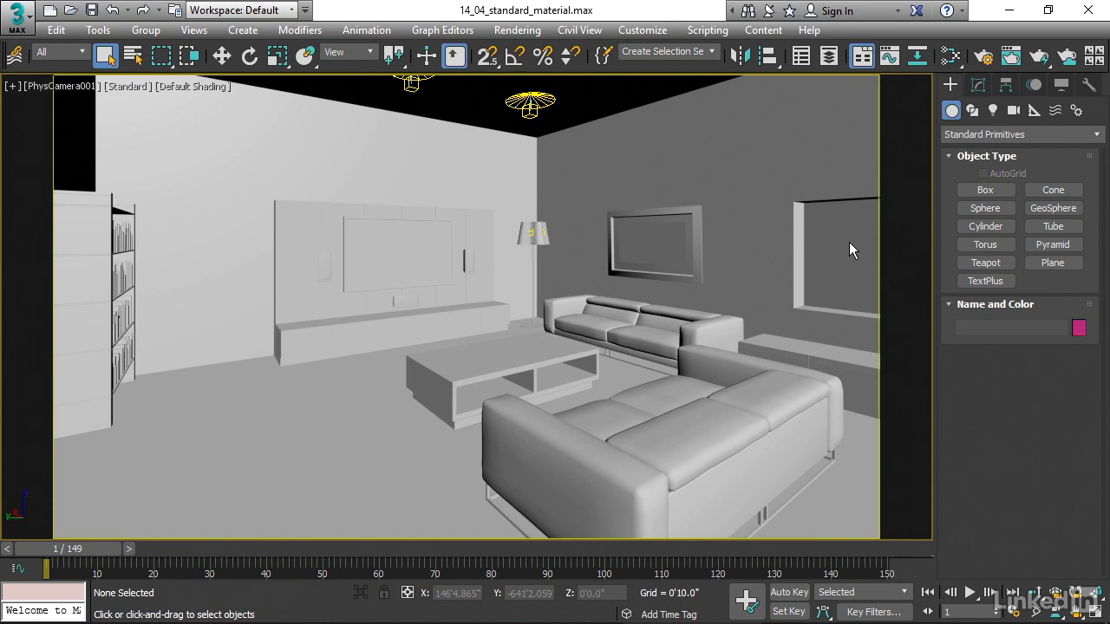
- Bring up the Slate Material Editor and scroll the Materials browser down to Scanline > Standard
{"action": "key", "text": "m"}
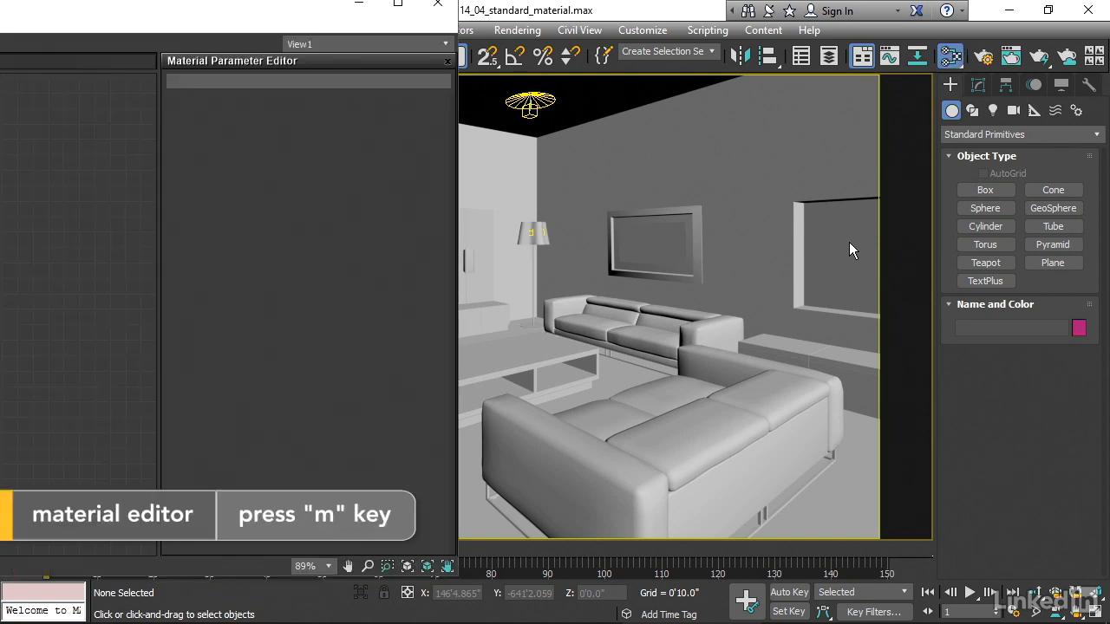
{"action": "key", "text": "m"}
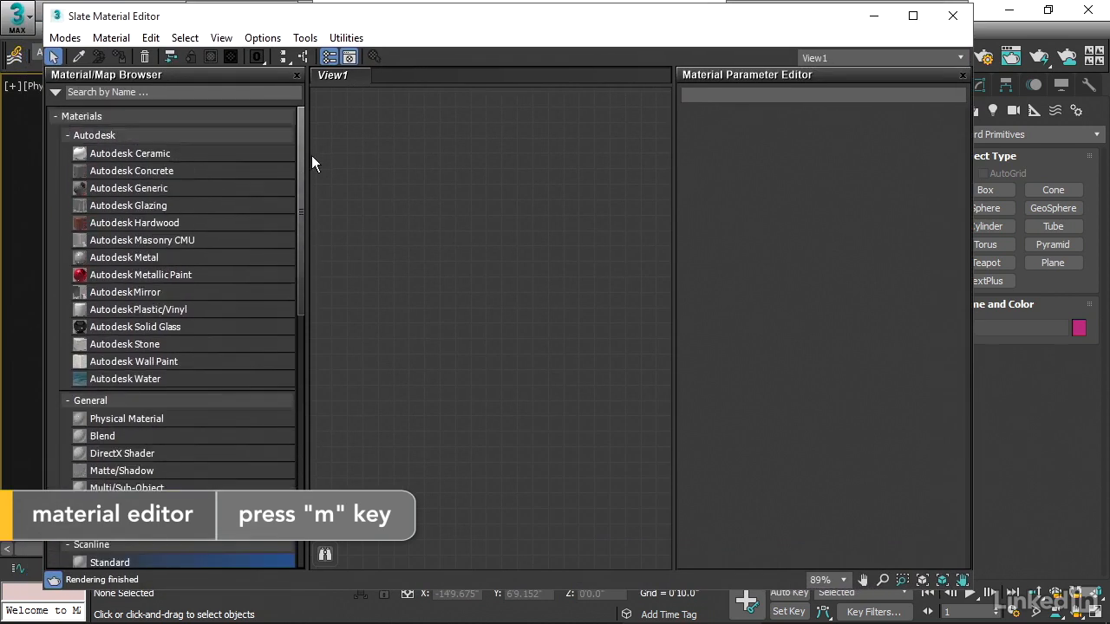
{"action": "left_click", "coordinate": [67, 115]}
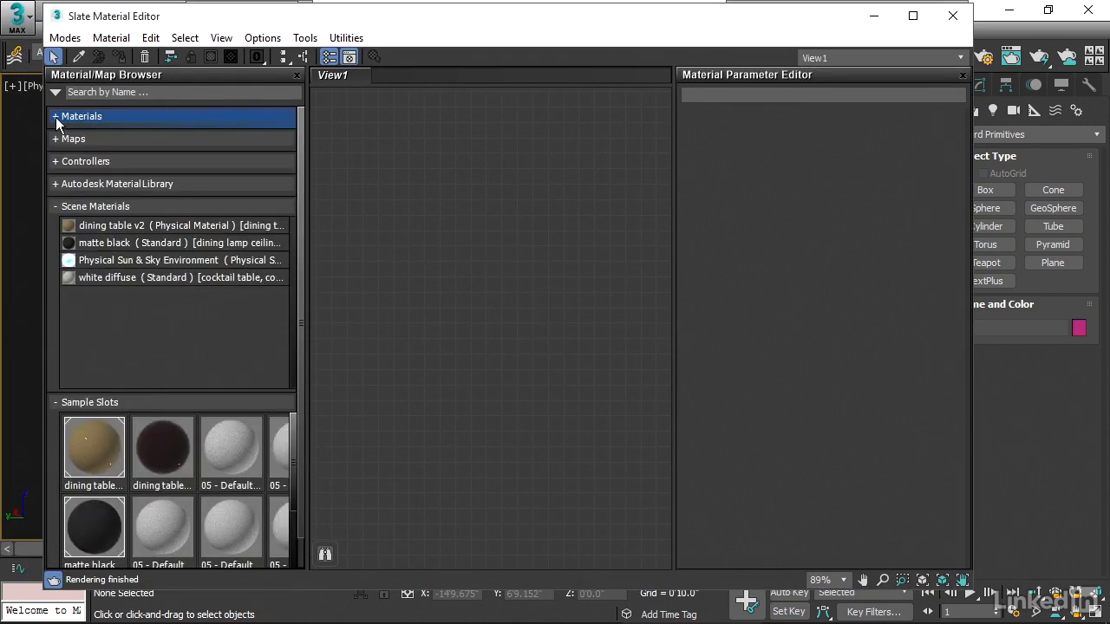
{"action": "left_click", "coordinate": [55, 116]}
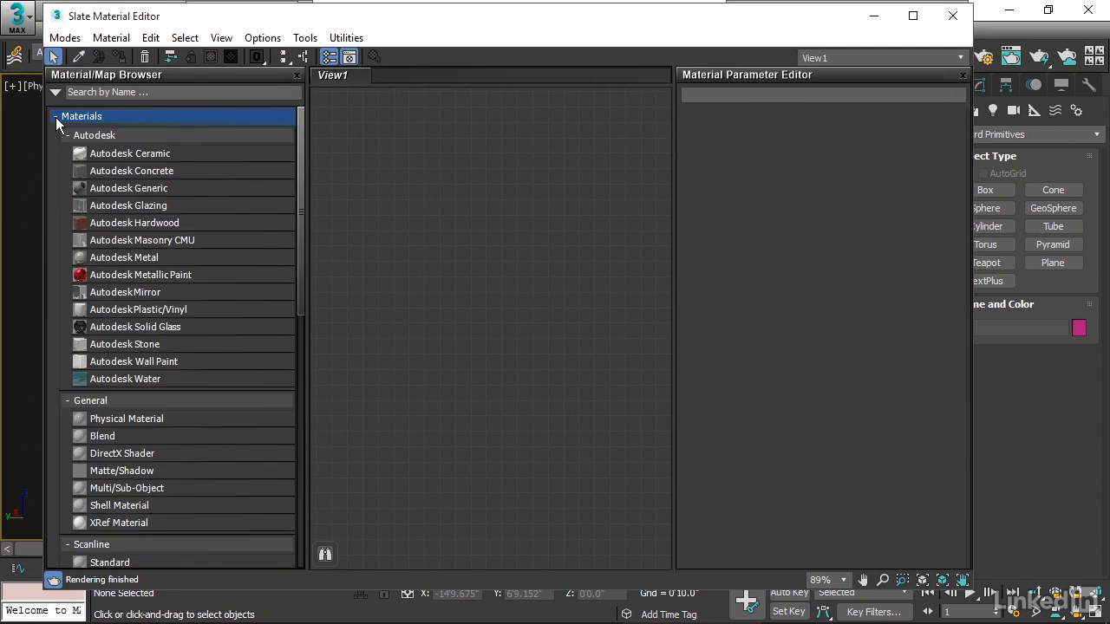
{"action": "scroll", "scroll_direction": "down", "scroll_amount": 3}
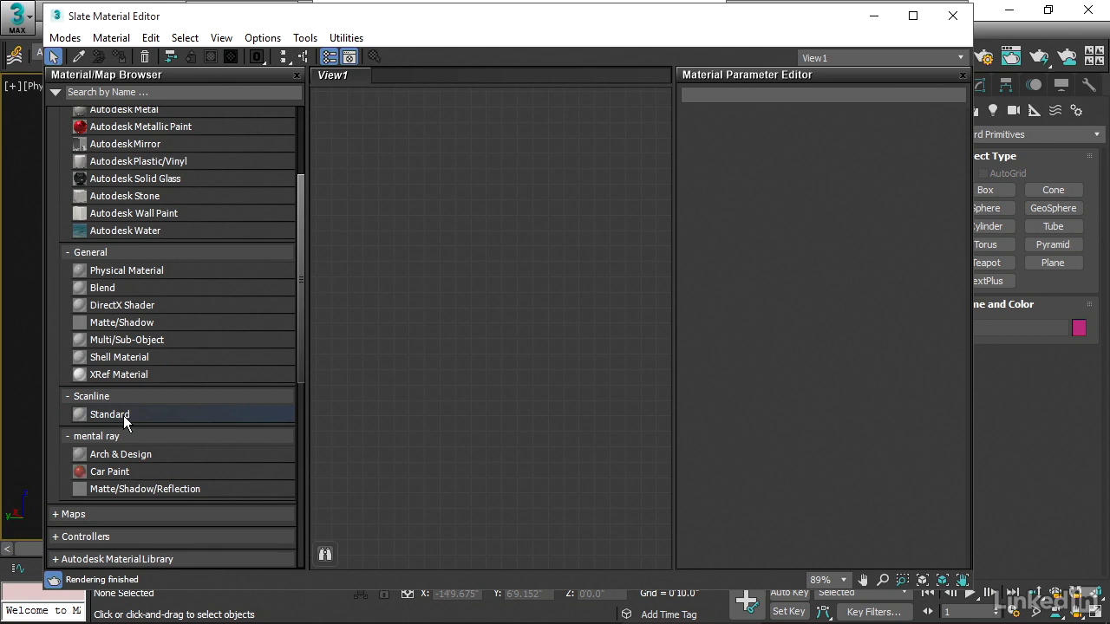
{"action": "mouse_move", "coordinate": [80, 423]}
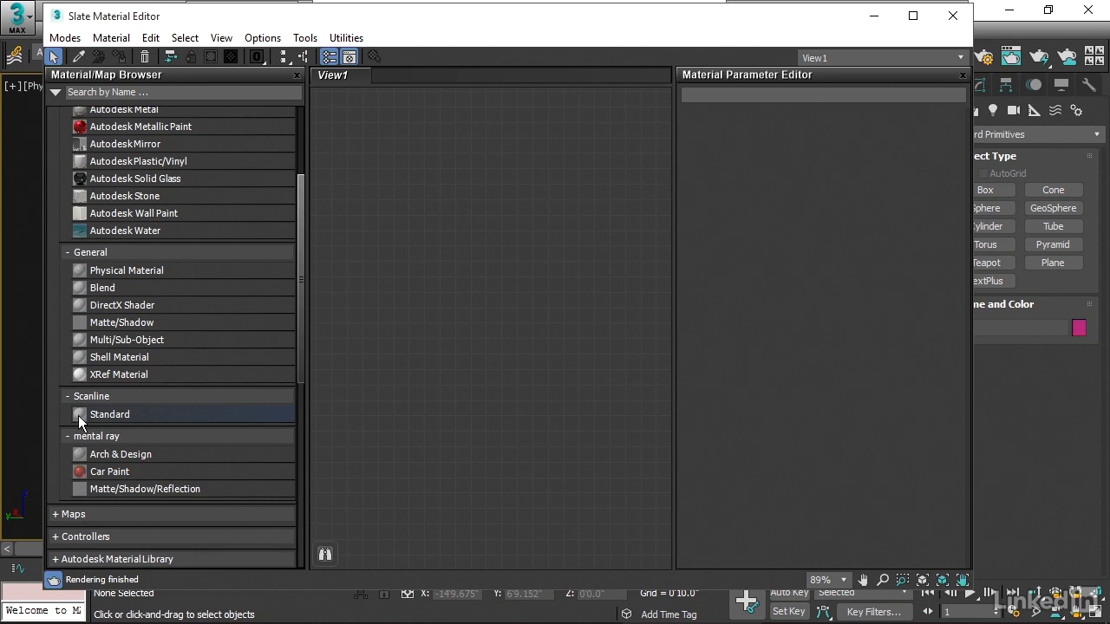
{"action": "mouse_move", "coordinate": [142, 425]}
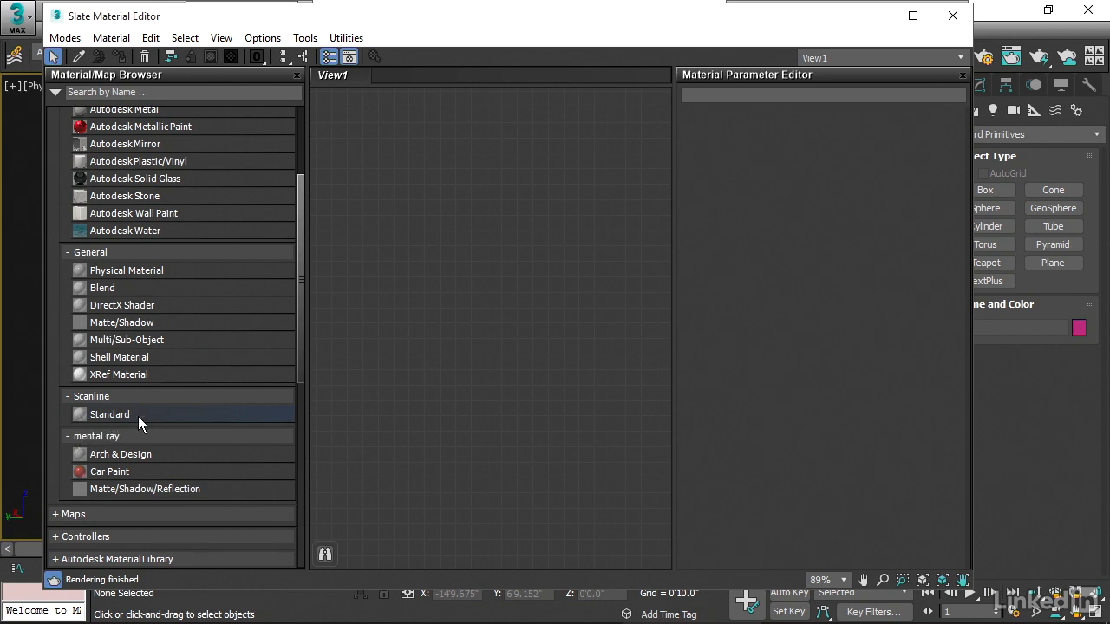
{"action": "mouse_move", "coordinate": [139, 415]}
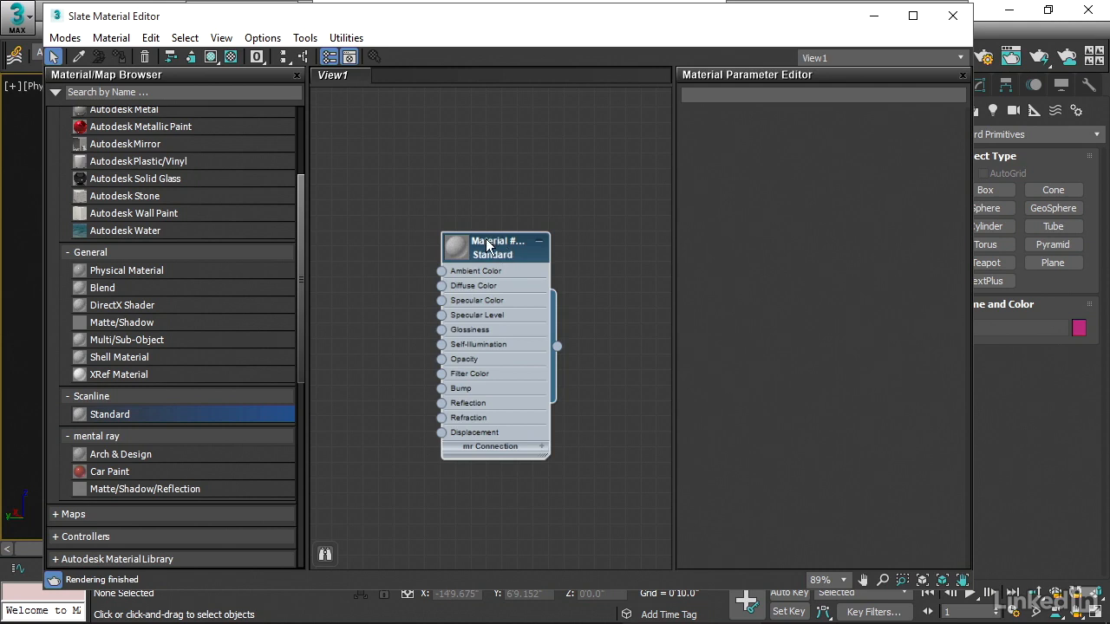
- Create a Standard material node in View1 and name it 'sofa standard'
{"action": "left_click", "coordinate": [494, 249]}
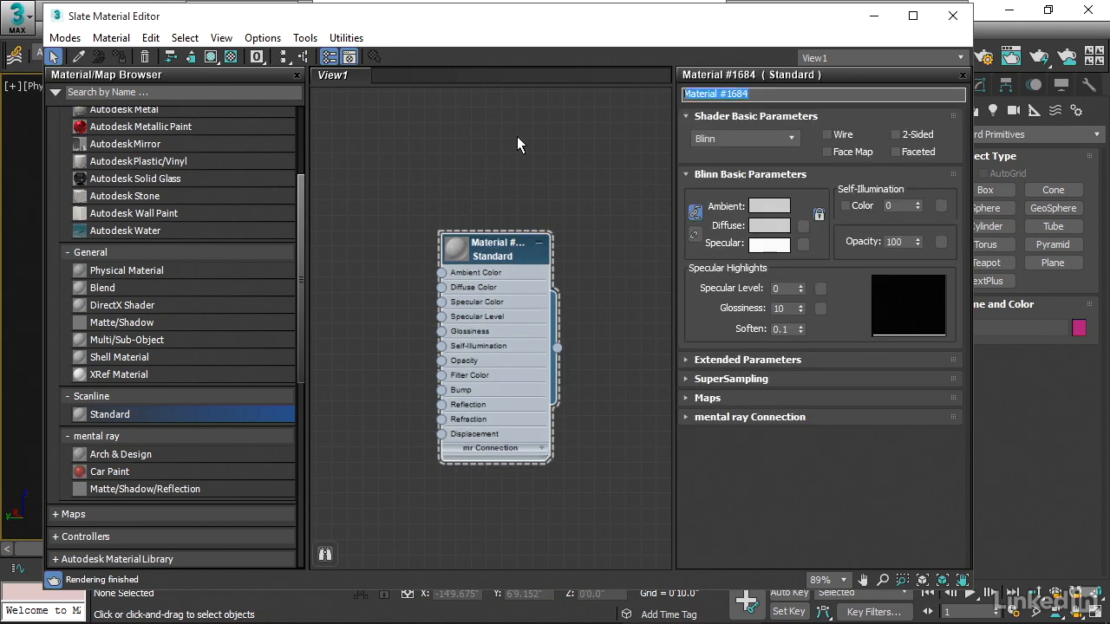
{"action": "type", "text": "sofa standard"}
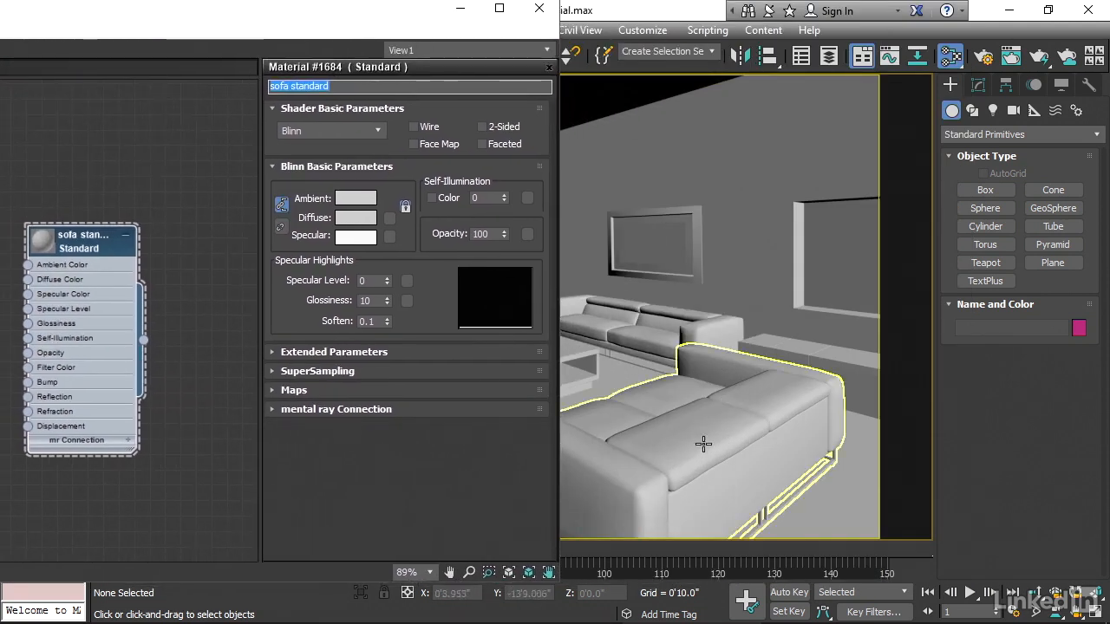
- With the sofa group selected, set the Diffuse colour to a dark saturated brown
{"action": "left_click", "coordinate": [702, 434]}
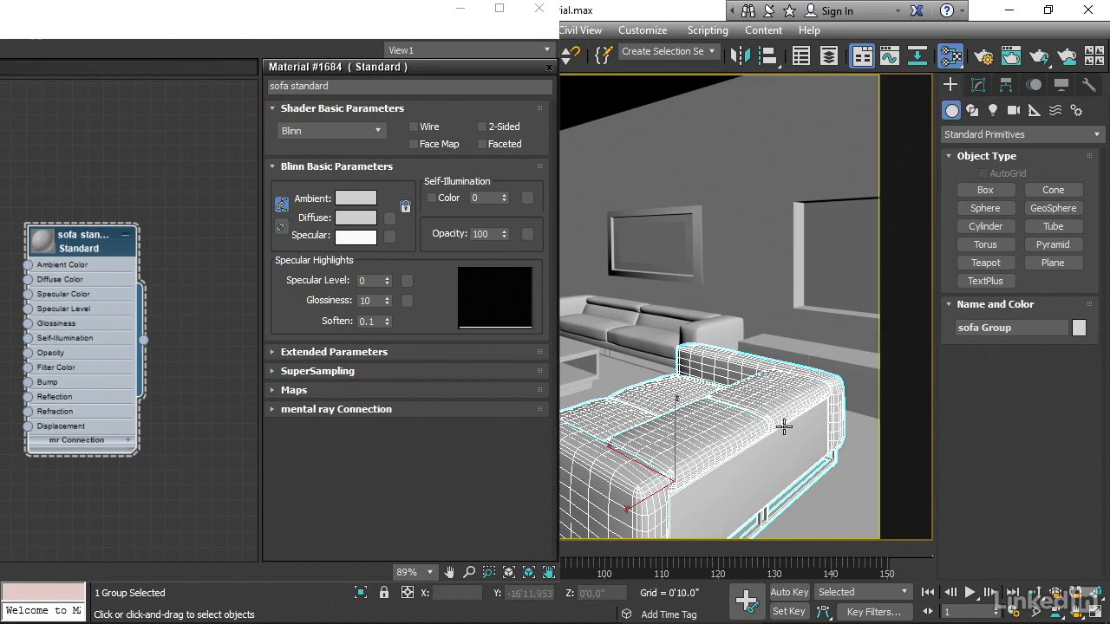
{"action": "mouse_move", "coordinate": [697, 450]}
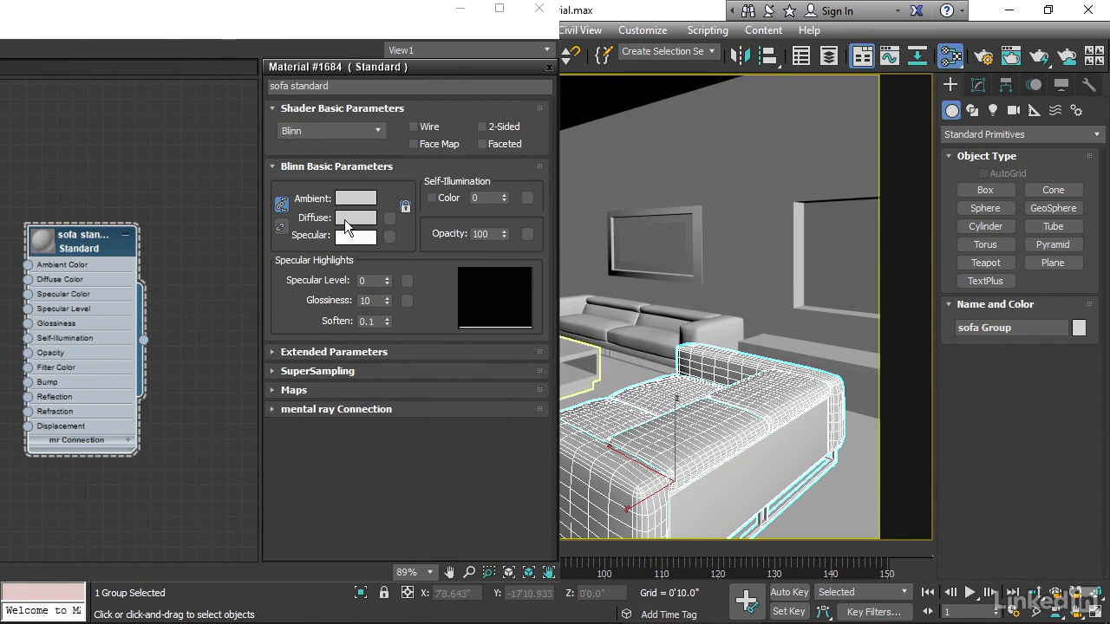
{"action": "left_click", "coordinate": [355, 219]}
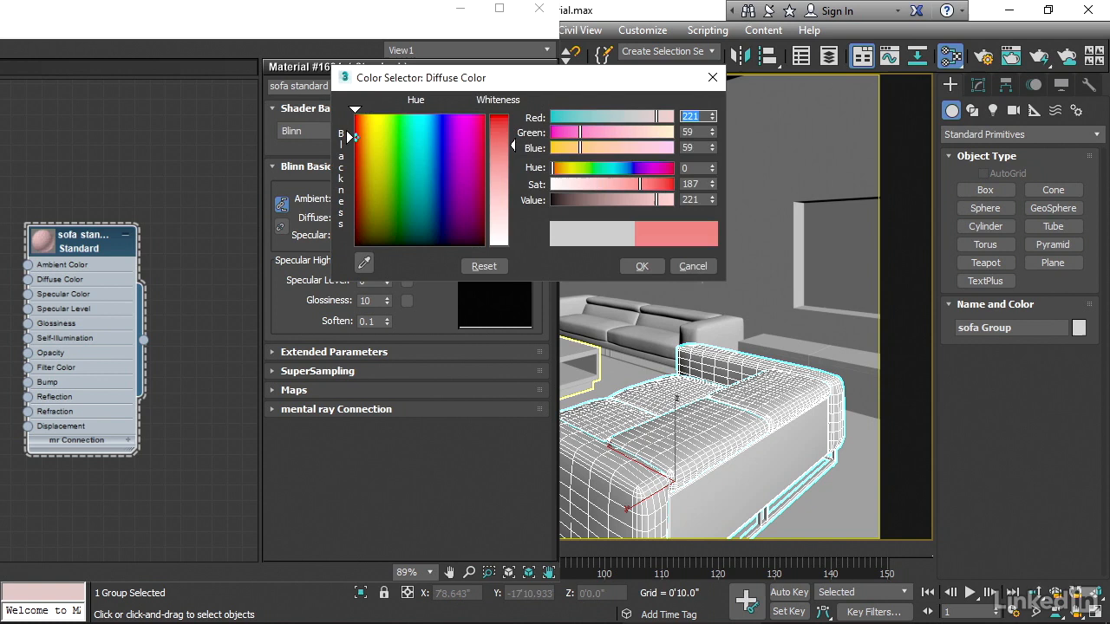
{"action": "left_click_drag", "start_coordinate": [659, 199], "coordinate": [650, 199]}
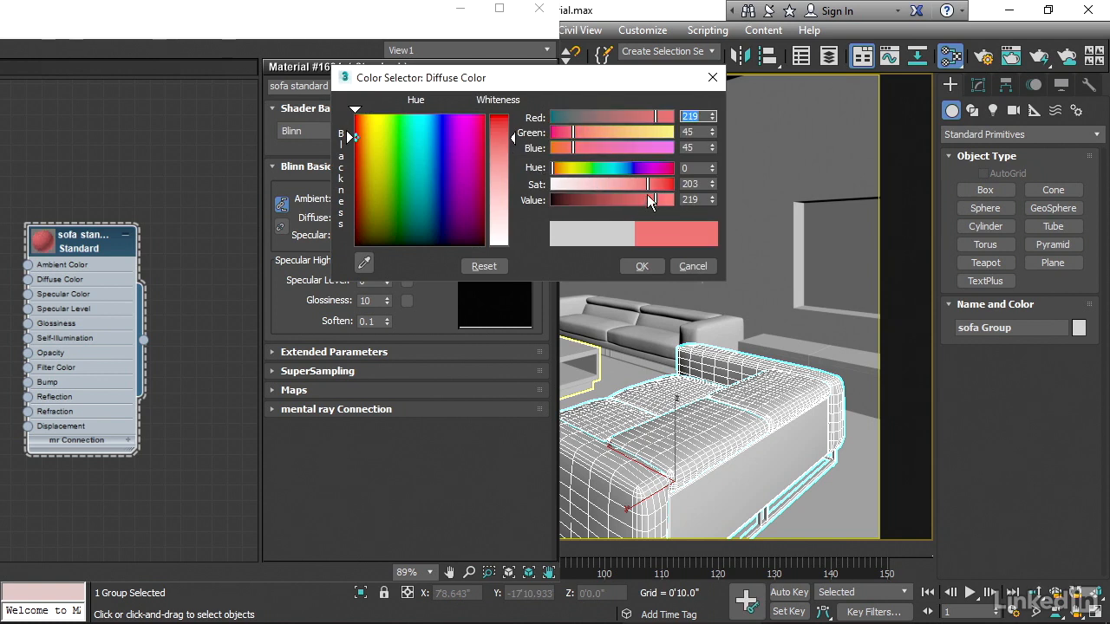
{"action": "left_click_drag", "start_coordinate": [650, 200], "coordinate": [590, 199]}
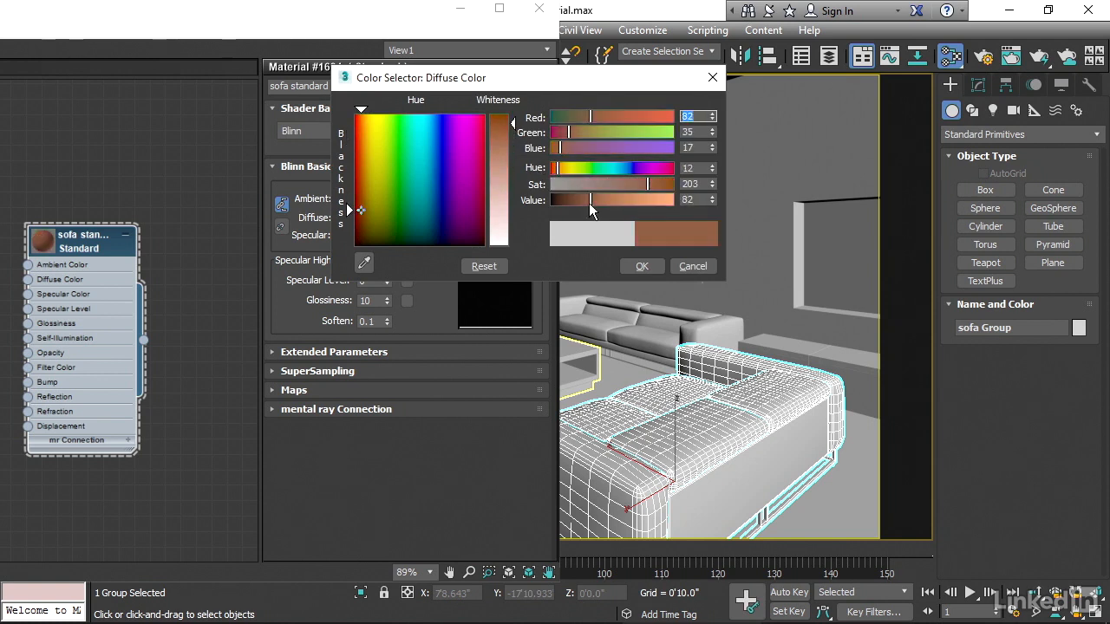
{"action": "left_click", "coordinate": [642, 267]}
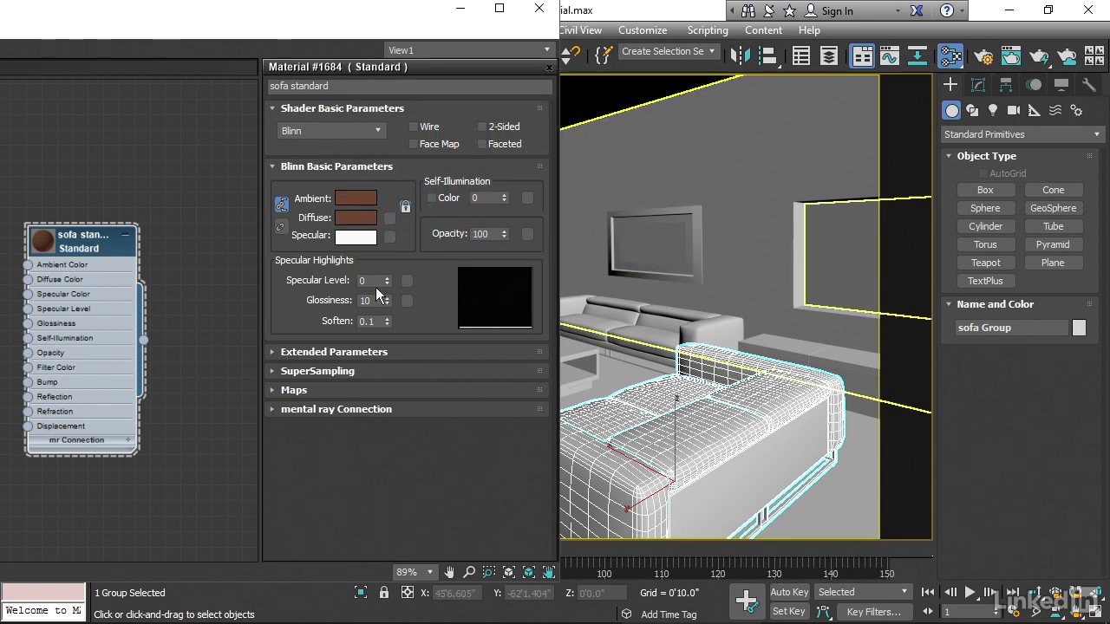
{"action": "mouse_move", "coordinate": [146, 347]}
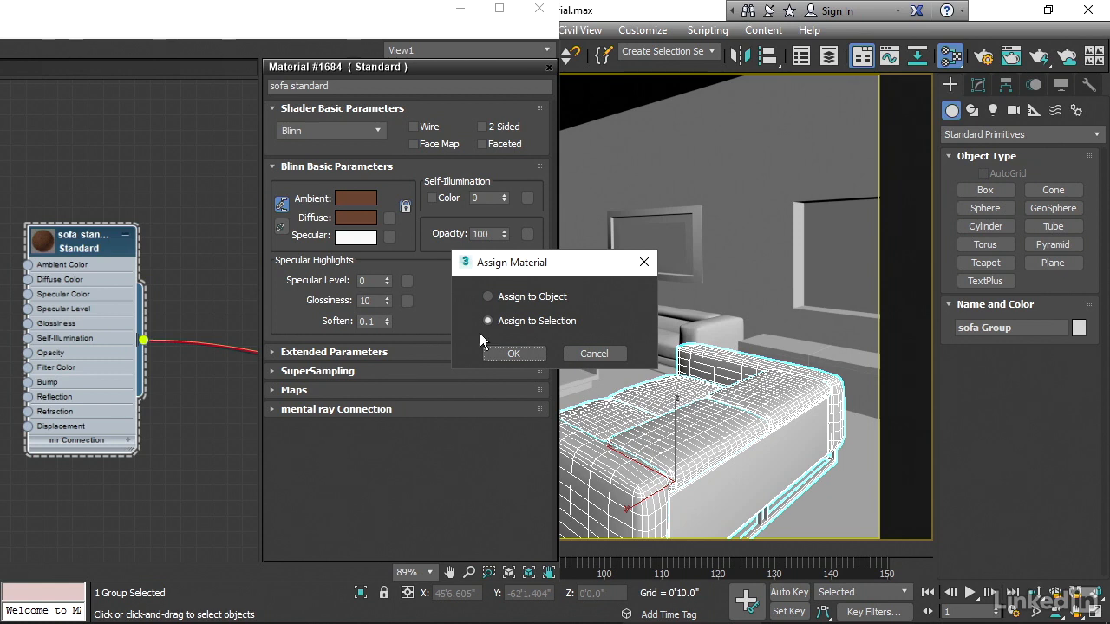
- Assign 'sofa standard' to the selected sofa group, then clear the selection
{"action": "left_click", "coordinate": [513, 354]}
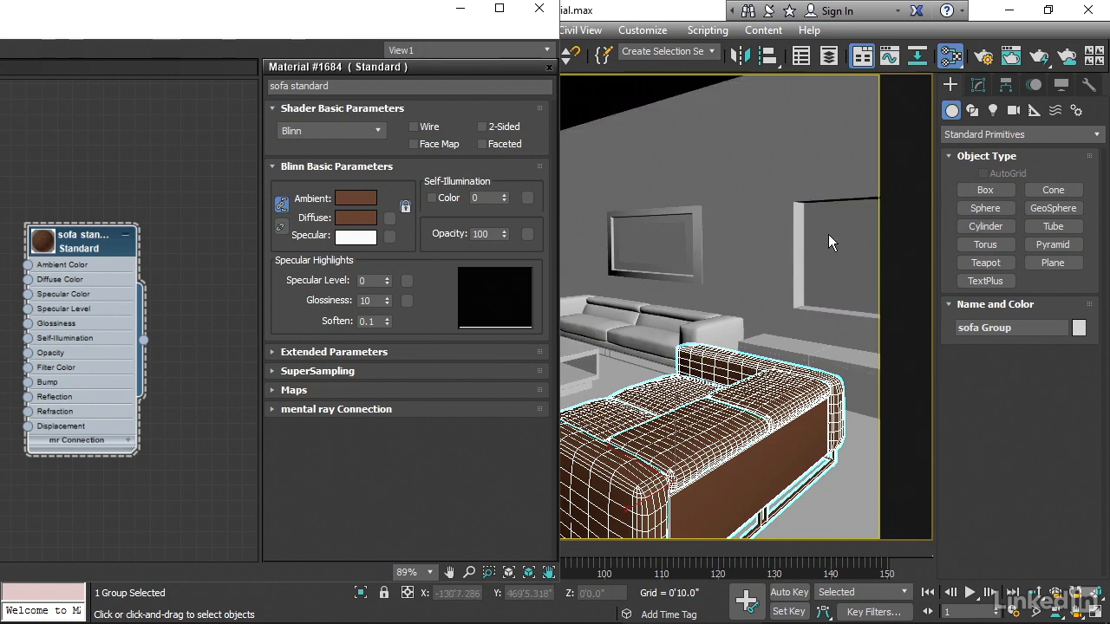
{"action": "left_click", "coordinate": [822, 243]}
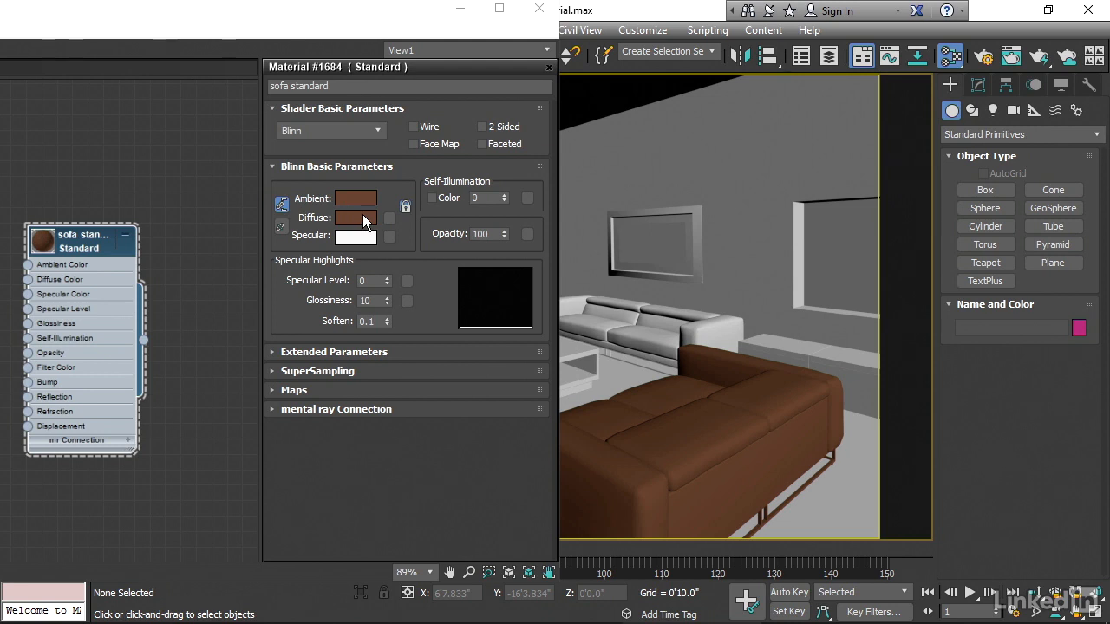
{"action": "left_click", "coordinate": [355, 198]}
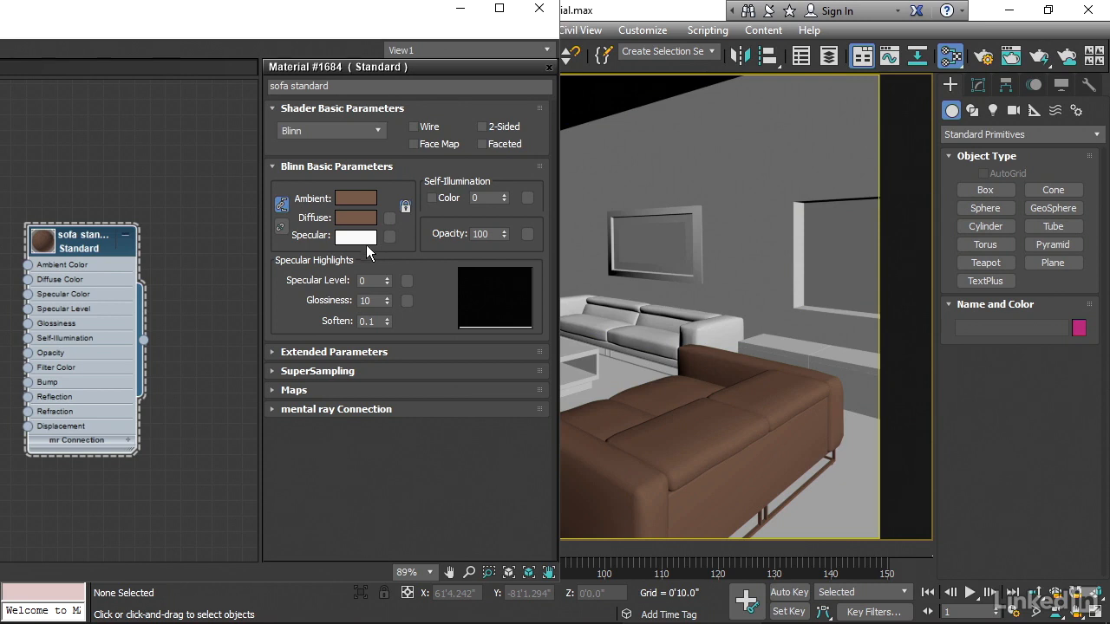
{"action": "mouse_move", "coordinate": [397, 262]}
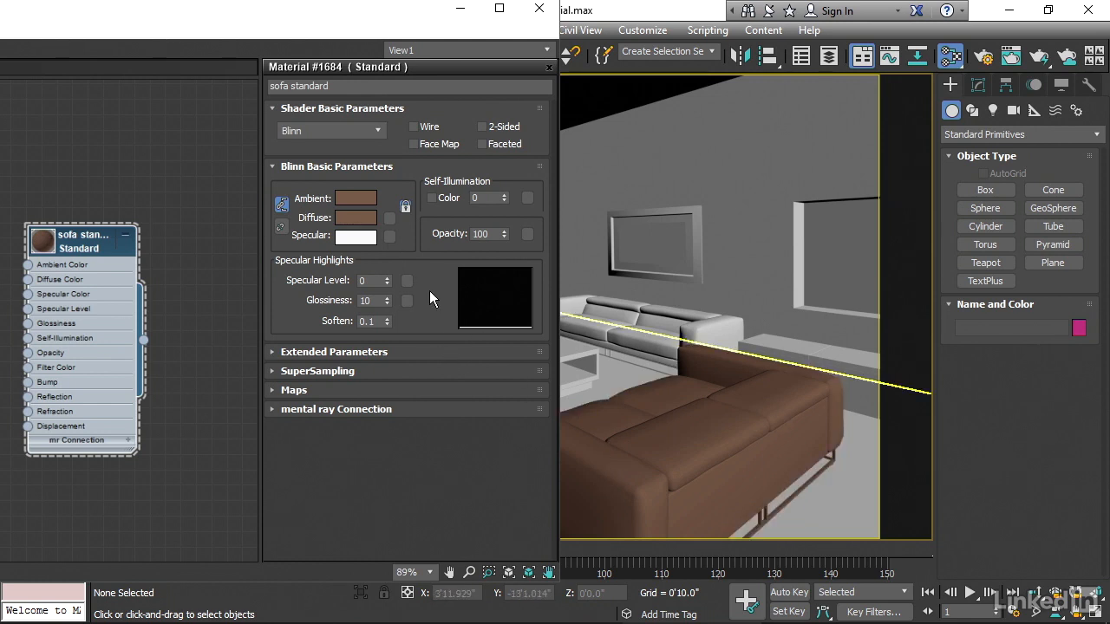
{"action": "mouse_move", "coordinate": [388, 286]}
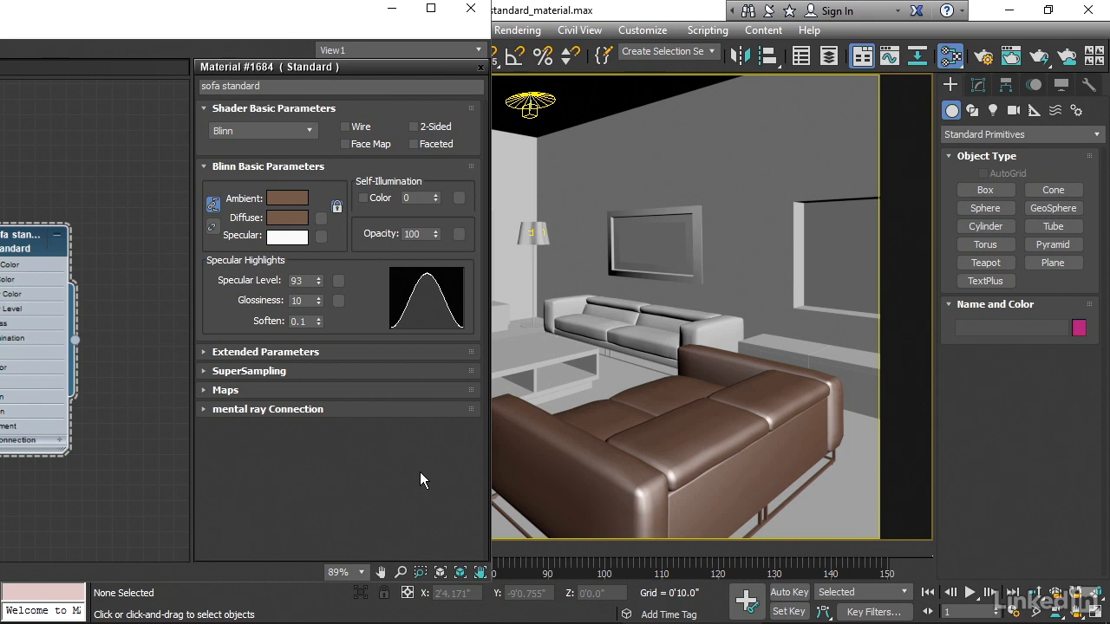
{"action": "mouse_move", "coordinate": [326, 402]}
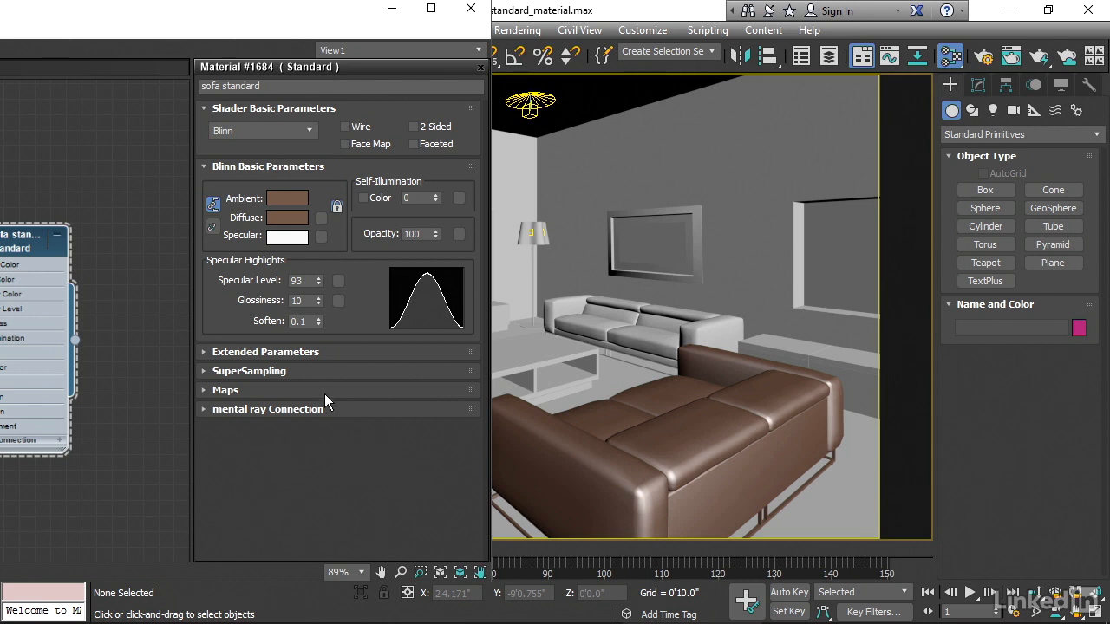
- Set Specular Level to 70 and Glossiness to about 14 for a soft leather sheen
{"action": "left_click", "coordinate": [319, 295]}
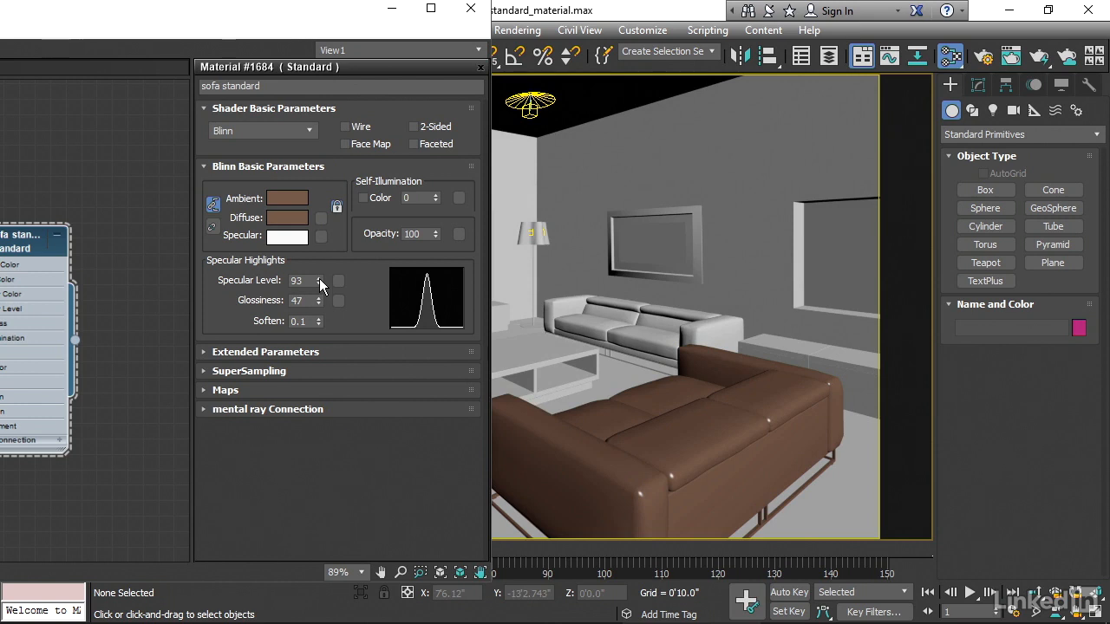
{"action": "left_click_drag", "start_coordinate": [319, 284], "coordinate": [319, 269]}
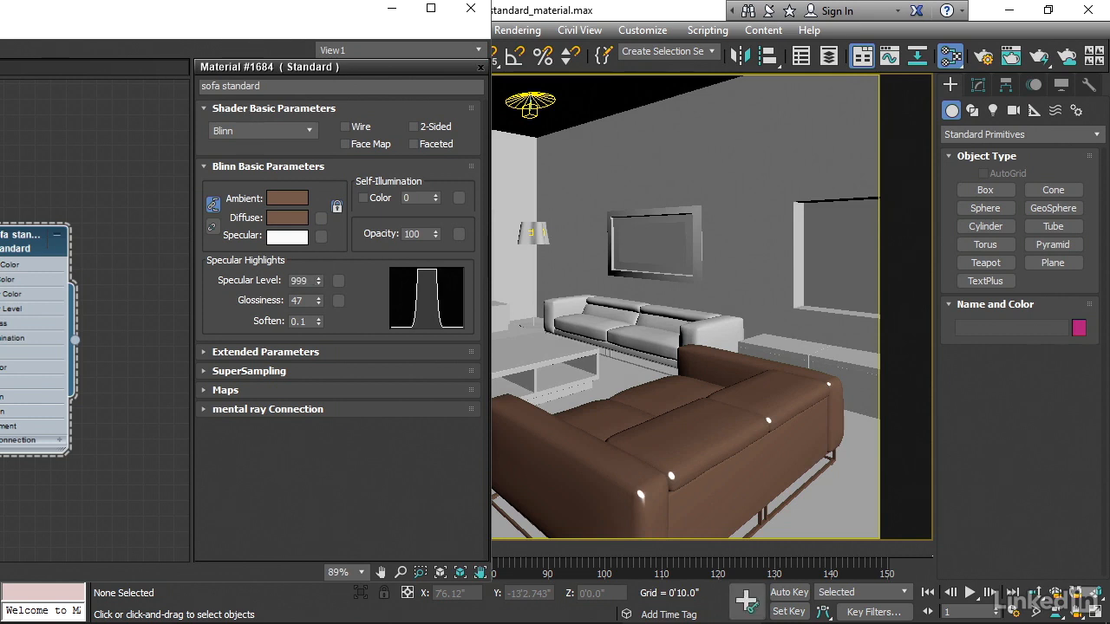
{"action": "left_click", "coordinate": [655, 499]}
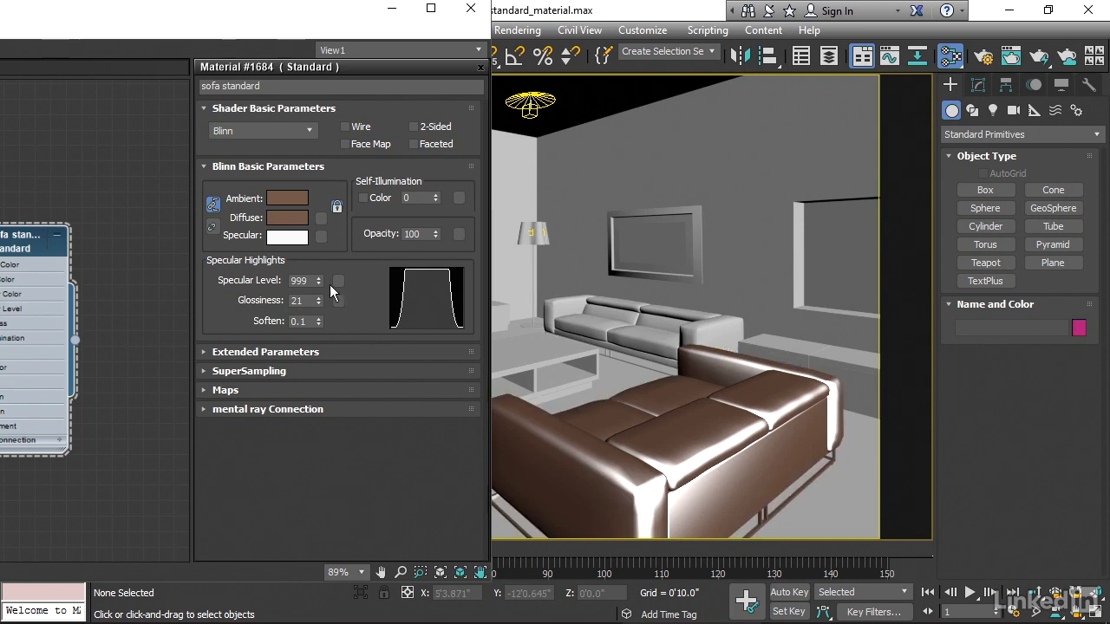
{"action": "triple_click", "coordinate": [299, 281]}
{"action": "type", "text": "70"}
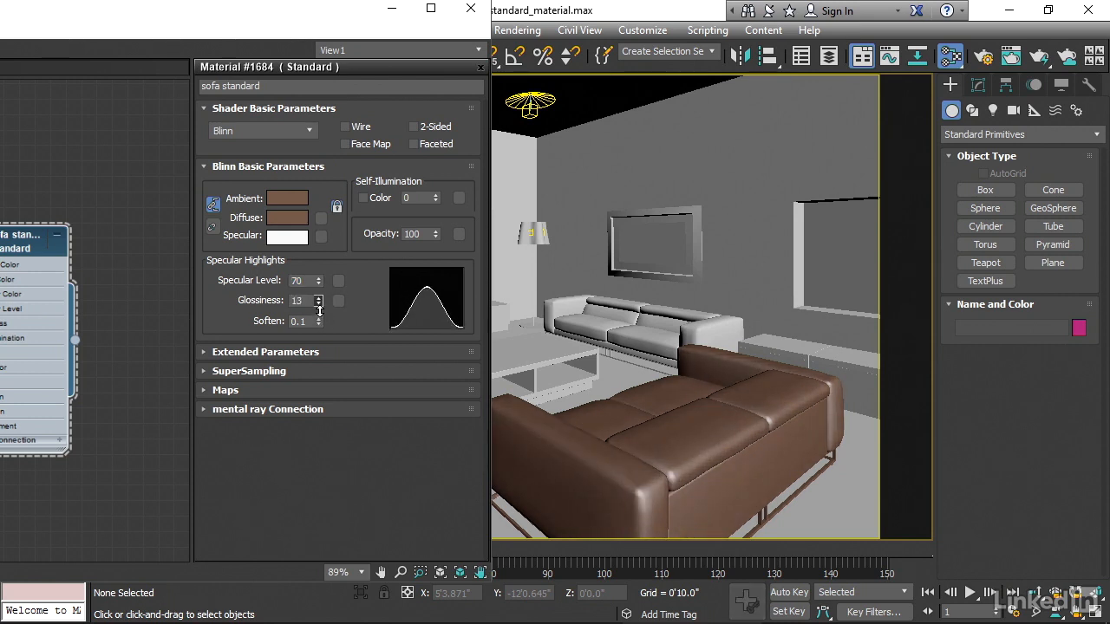
{"action": "left_click", "coordinate": [319, 296]}
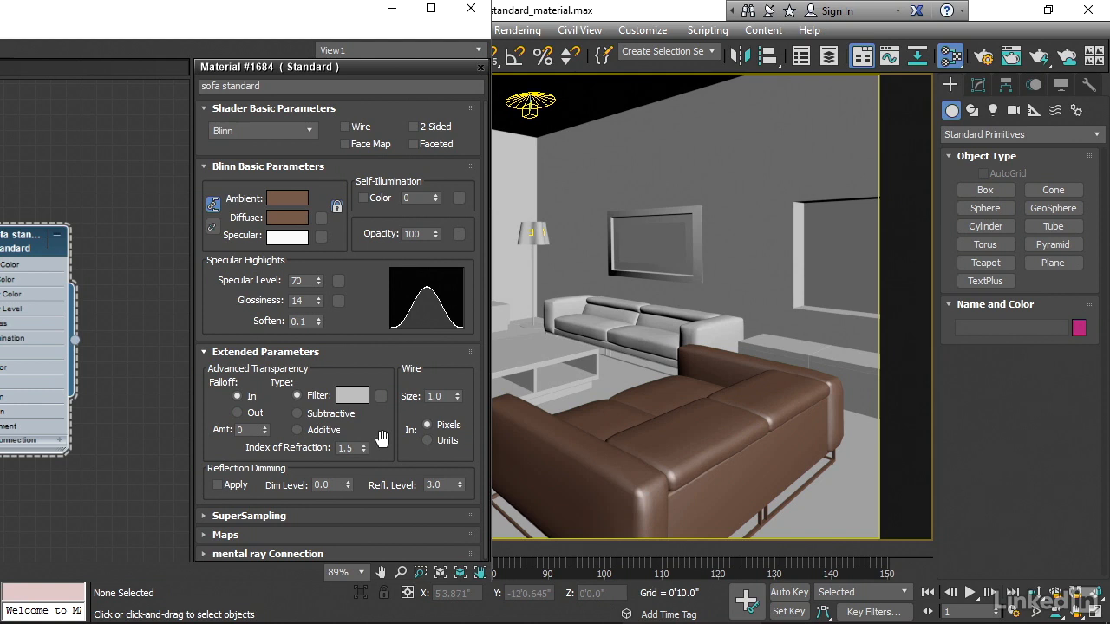
{"action": "mouse_move", "coordinate": [371, 437]}
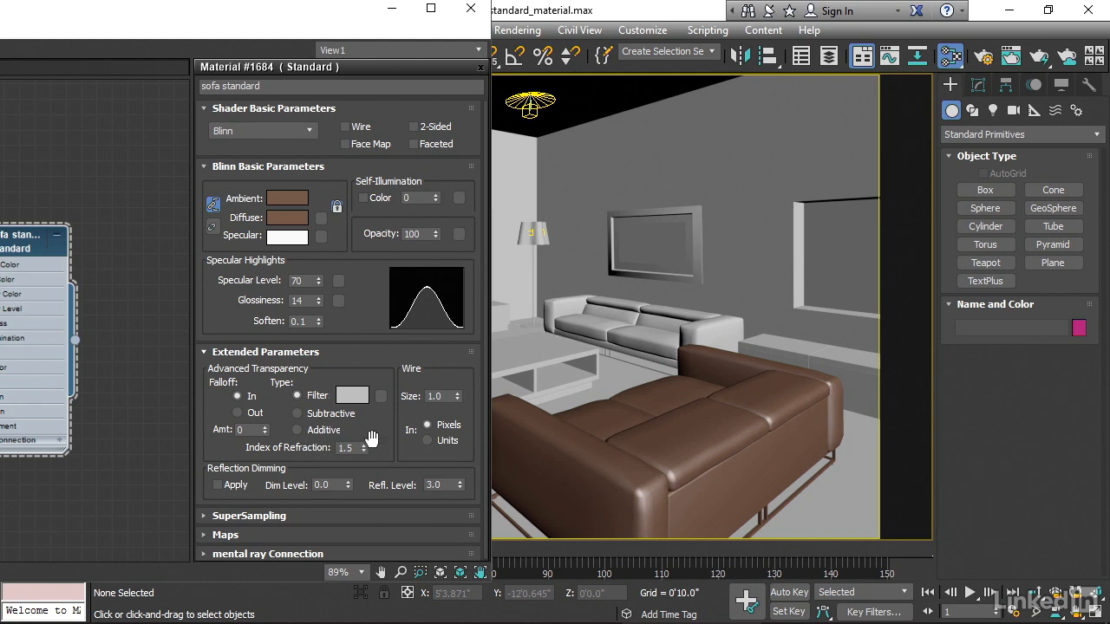
{"action": "mouse_move", "coordinate": [381, 441]}
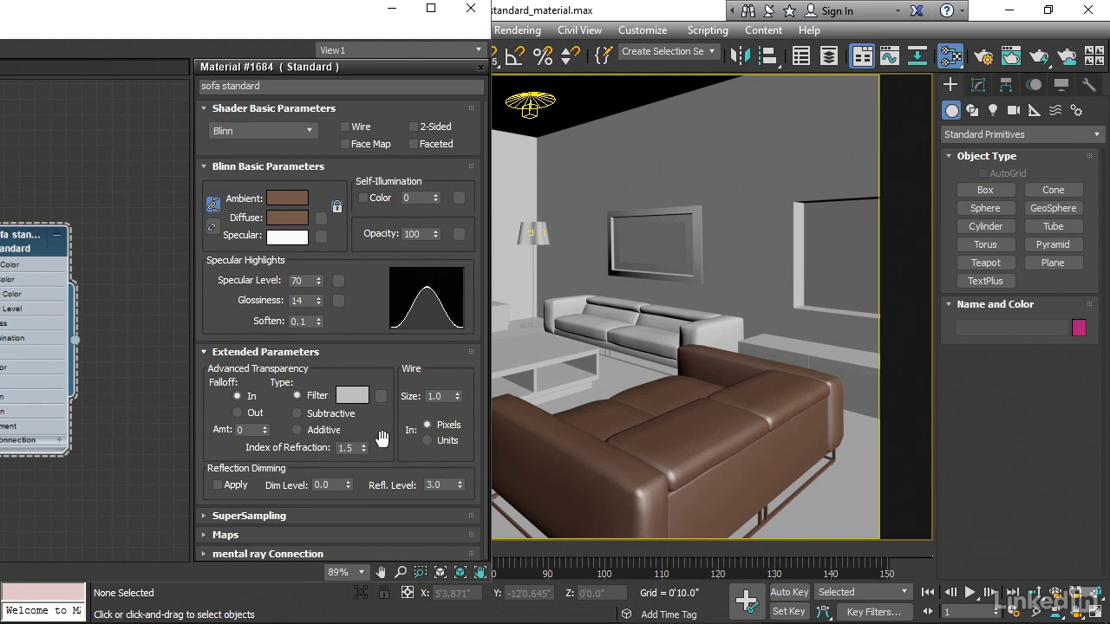